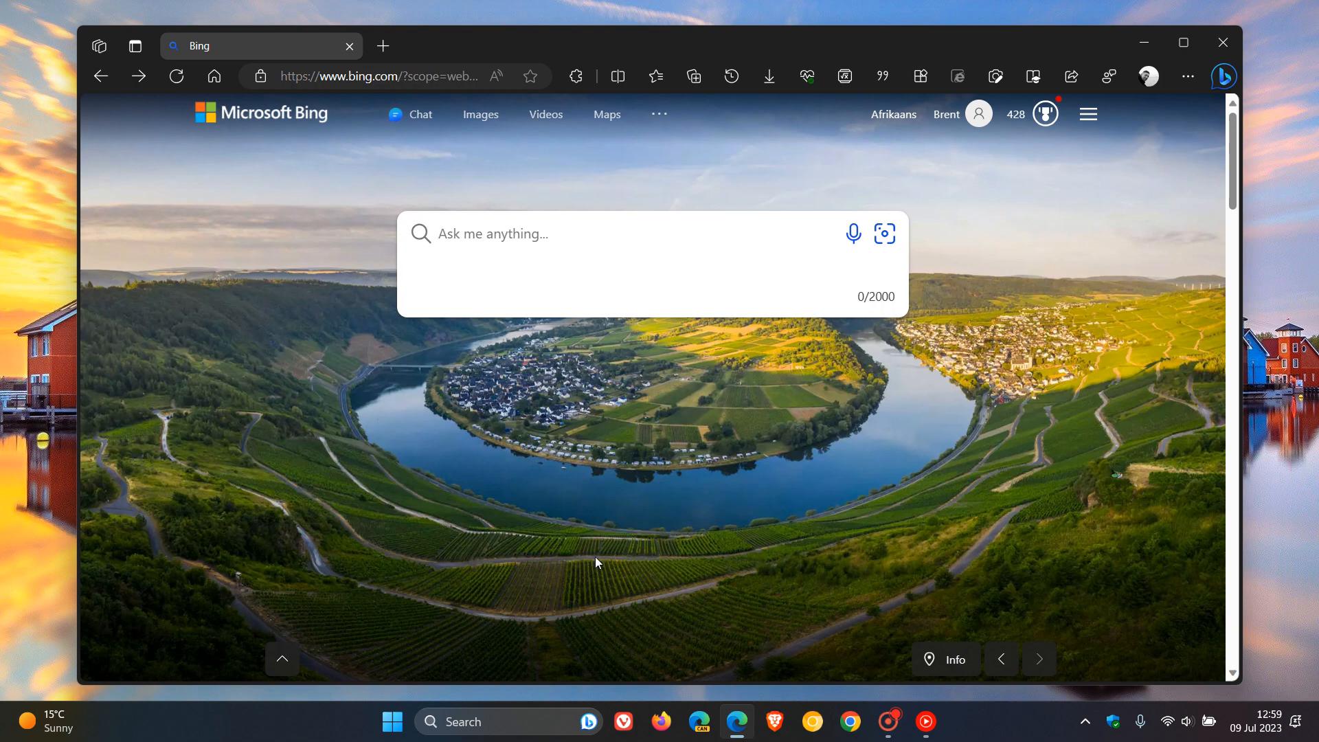
mouse_move(1011, 452)
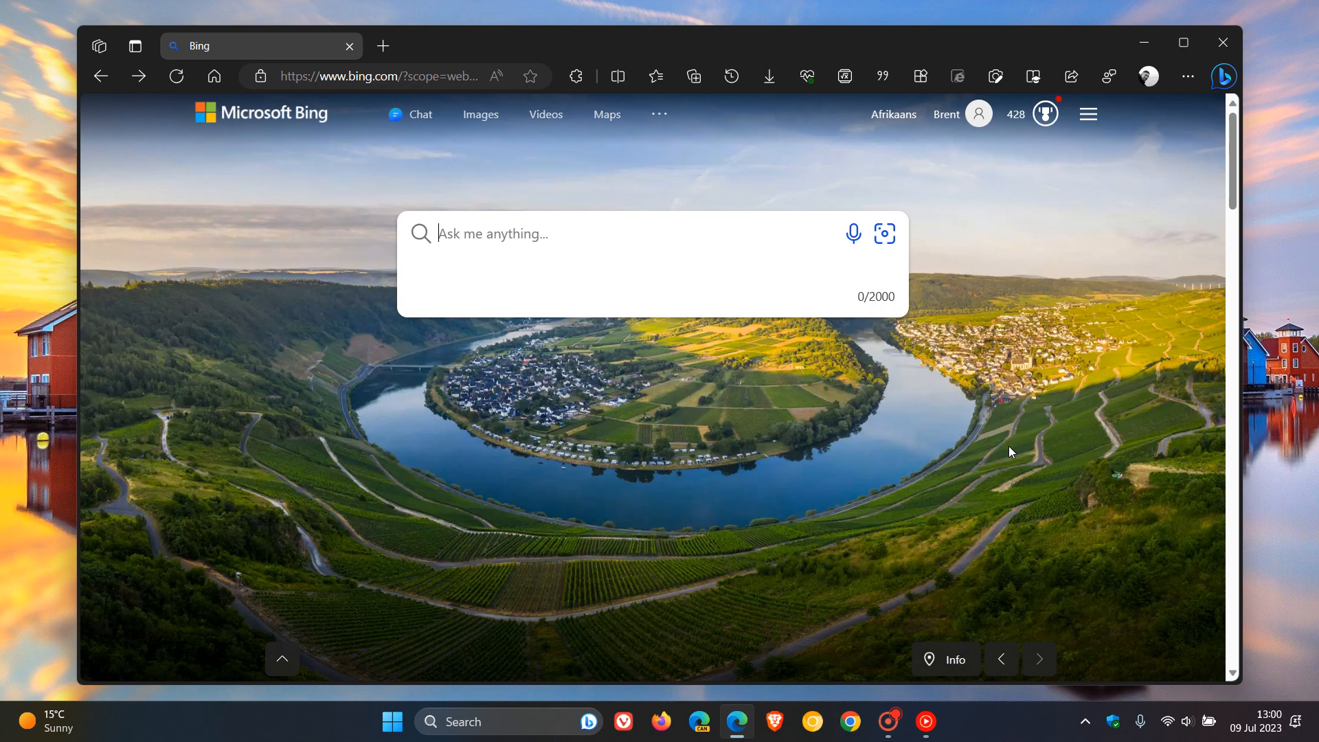
mouse_move(794, 470)
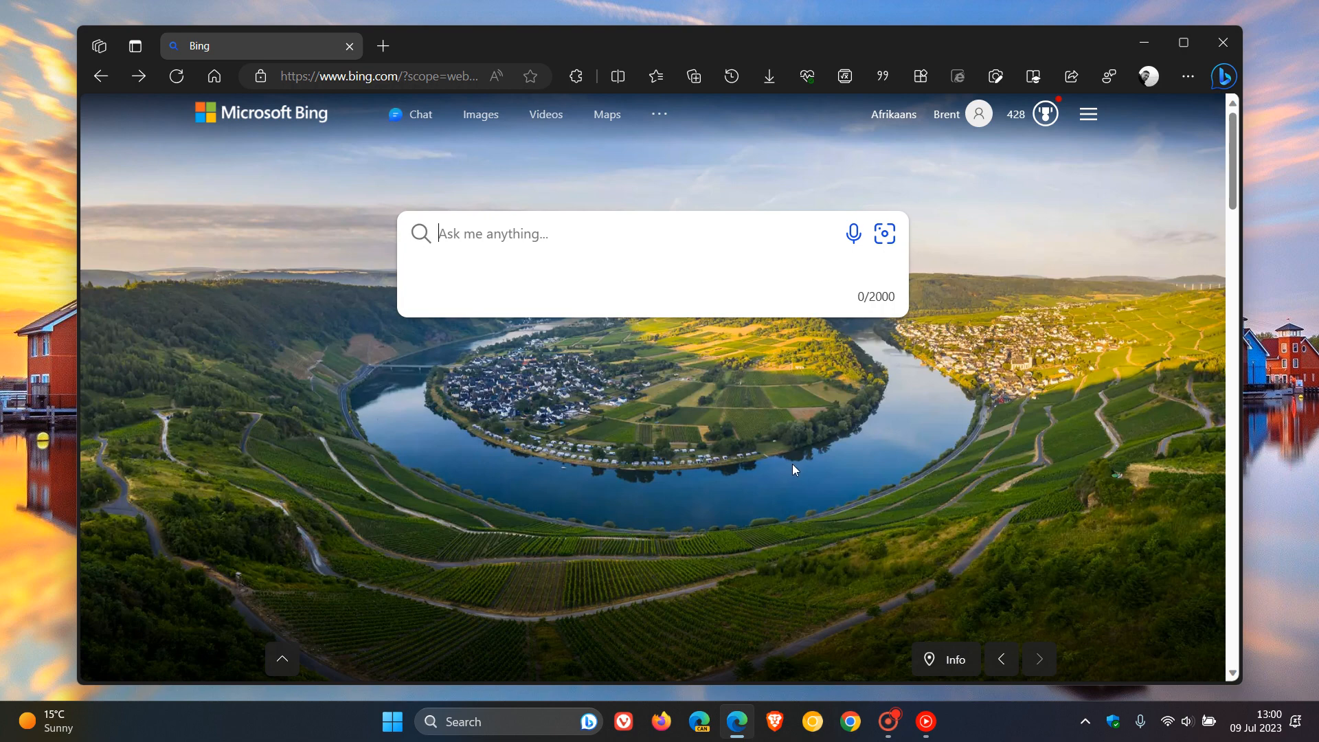
mouse_move(420, 114)
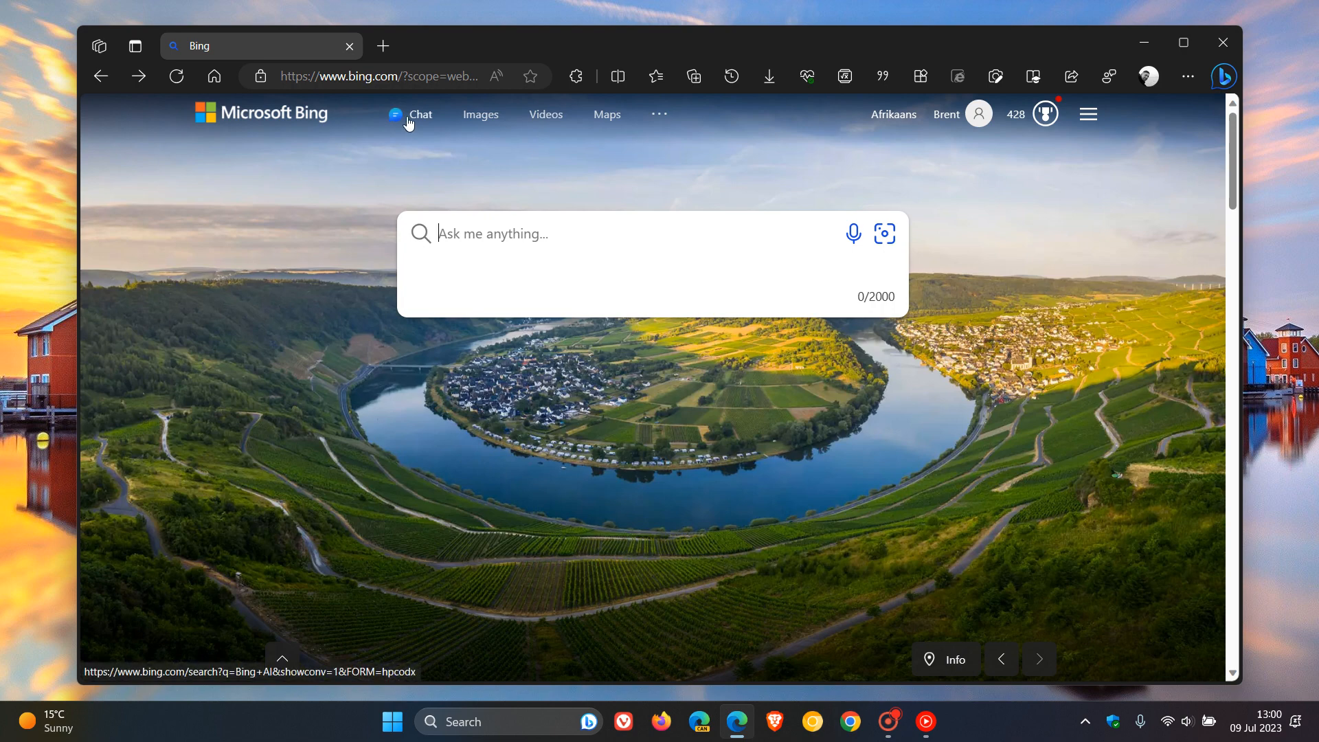
Step: Open Bing AI chat from the top navigation, landing on the Balanced-style conversation
left_click(420, 113)
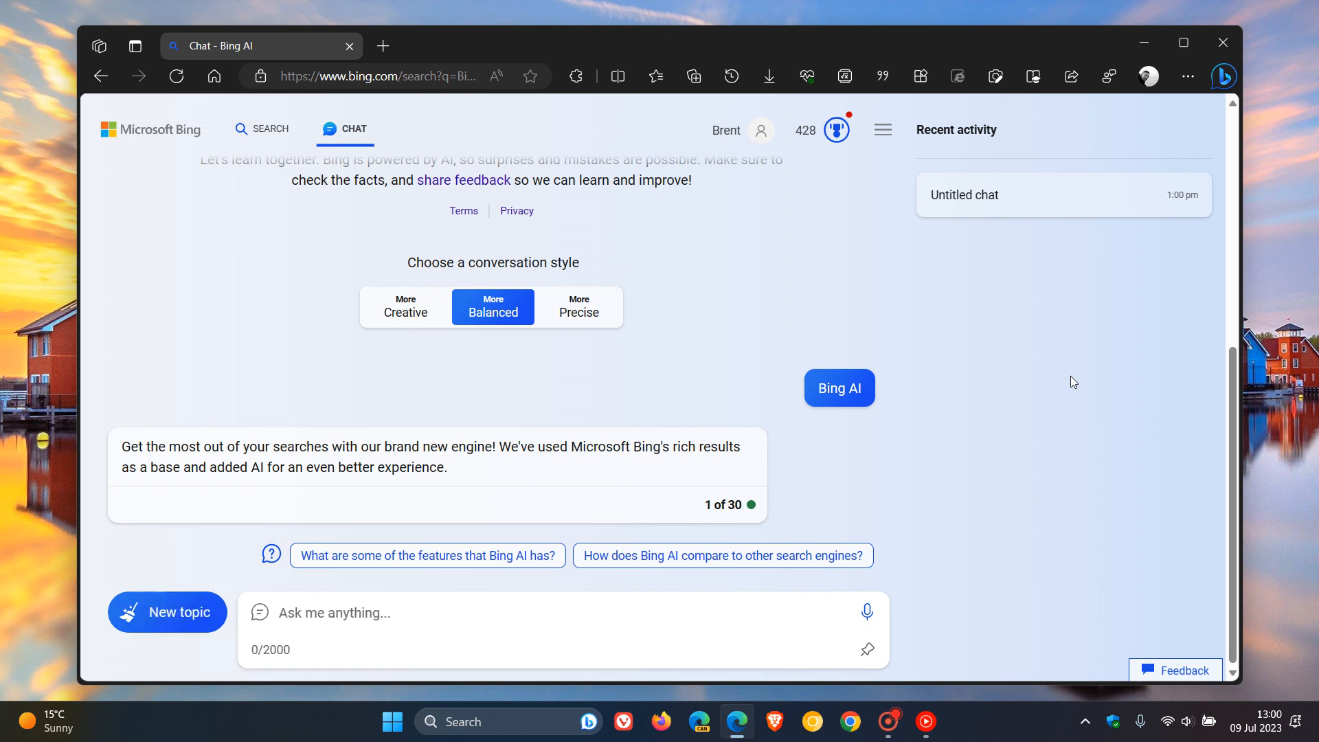
mouse_move(1026, 378)
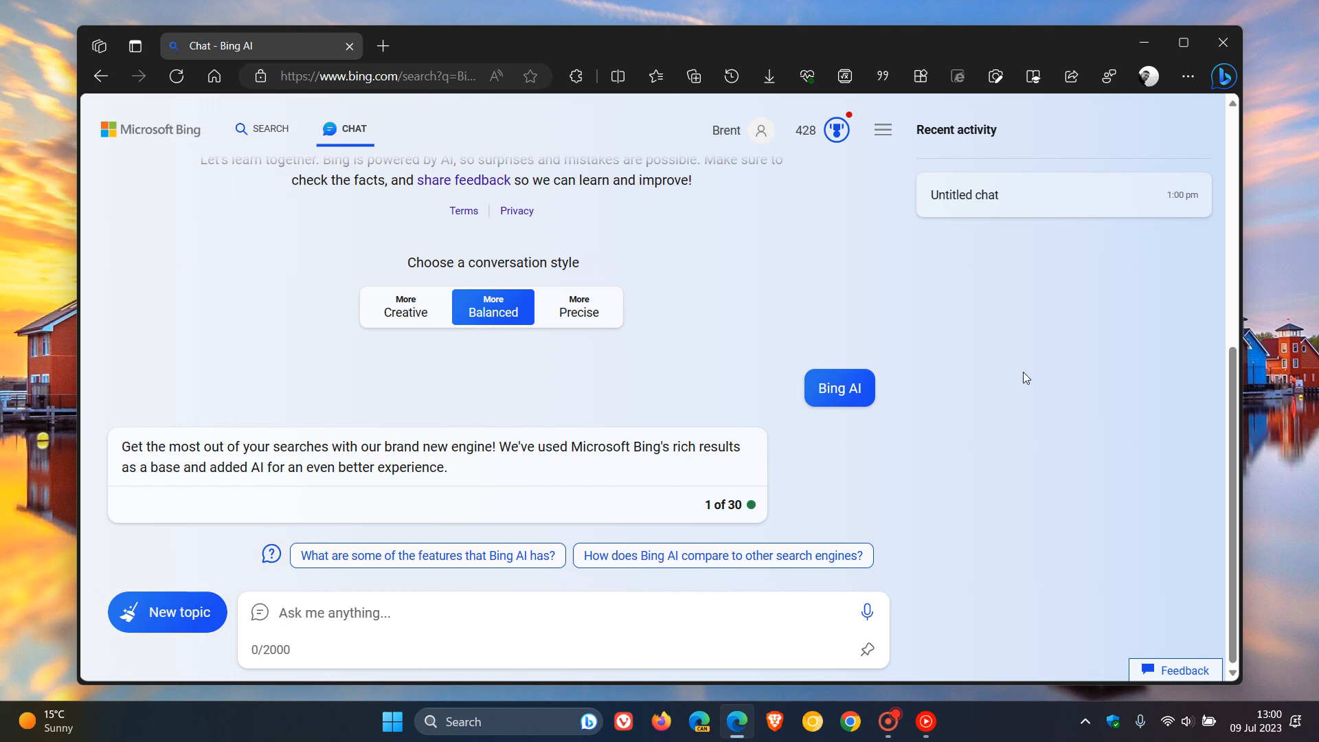
Step: Paste the origami paper sailboat on a golden-hour river prompt into the message box
right_click(471, 612)
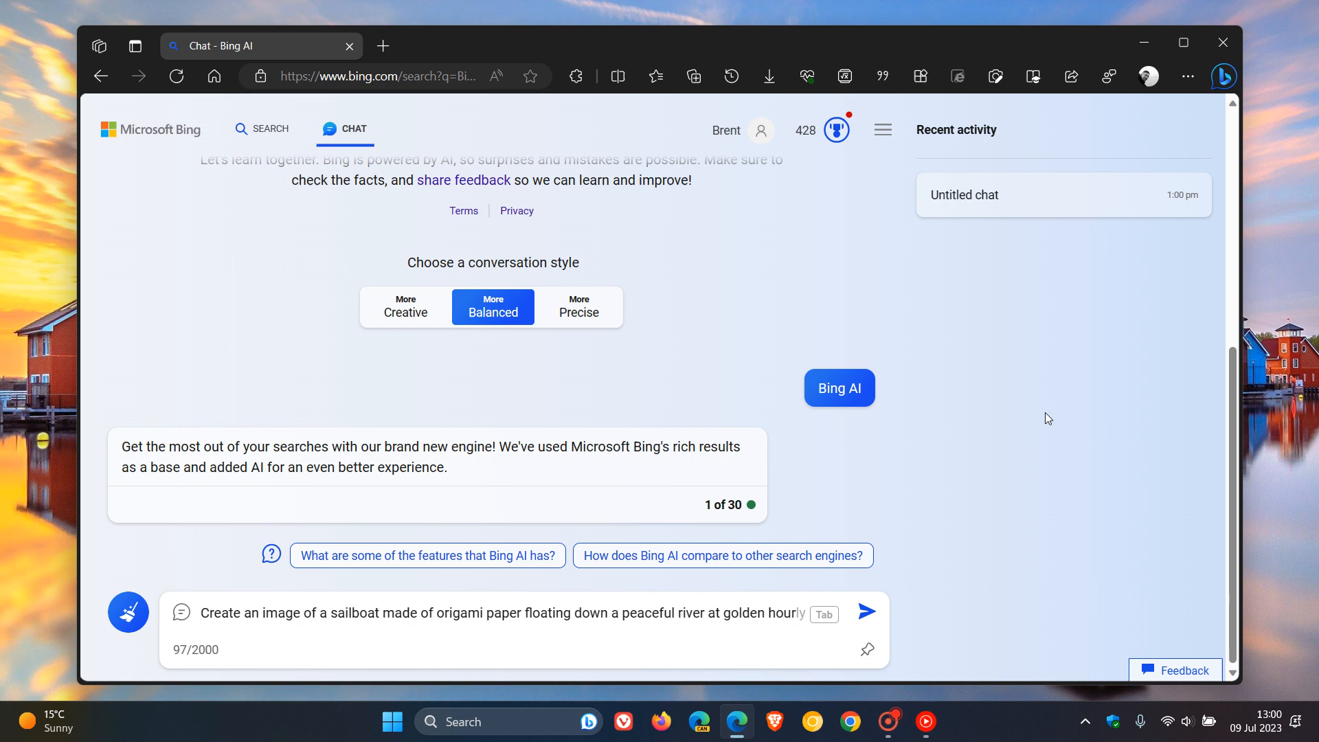
mouse_move(941, 620)
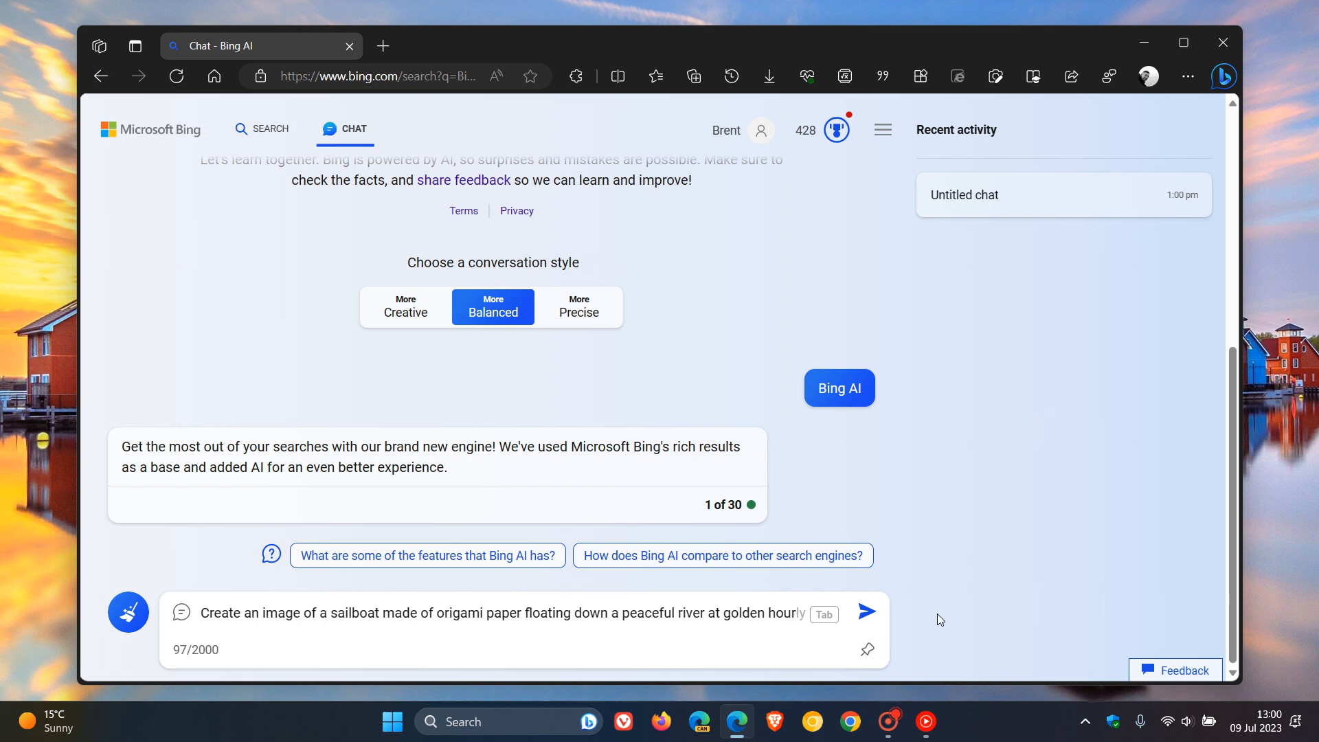
mouse_move(929, 627)
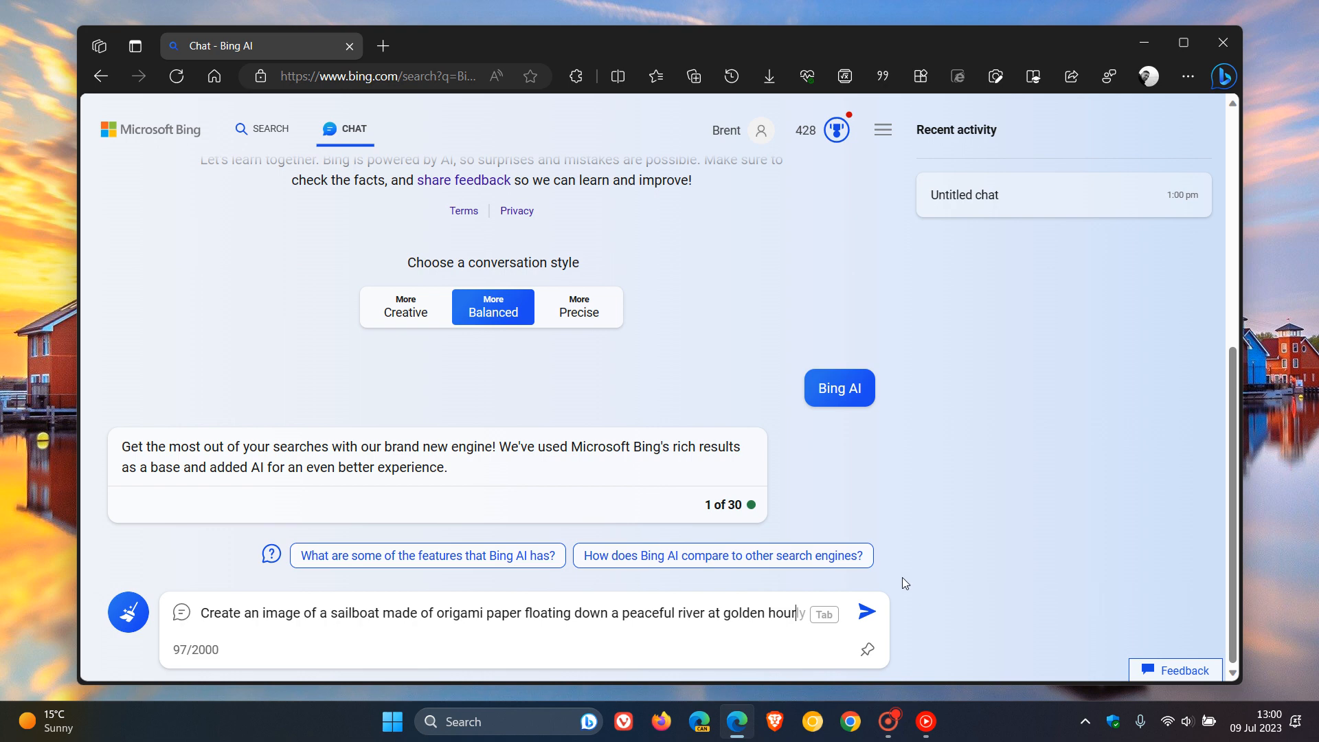
Step: Send the sailboat prompt and get four DALL-E sailboat images on golden water
left_click(866, 611)
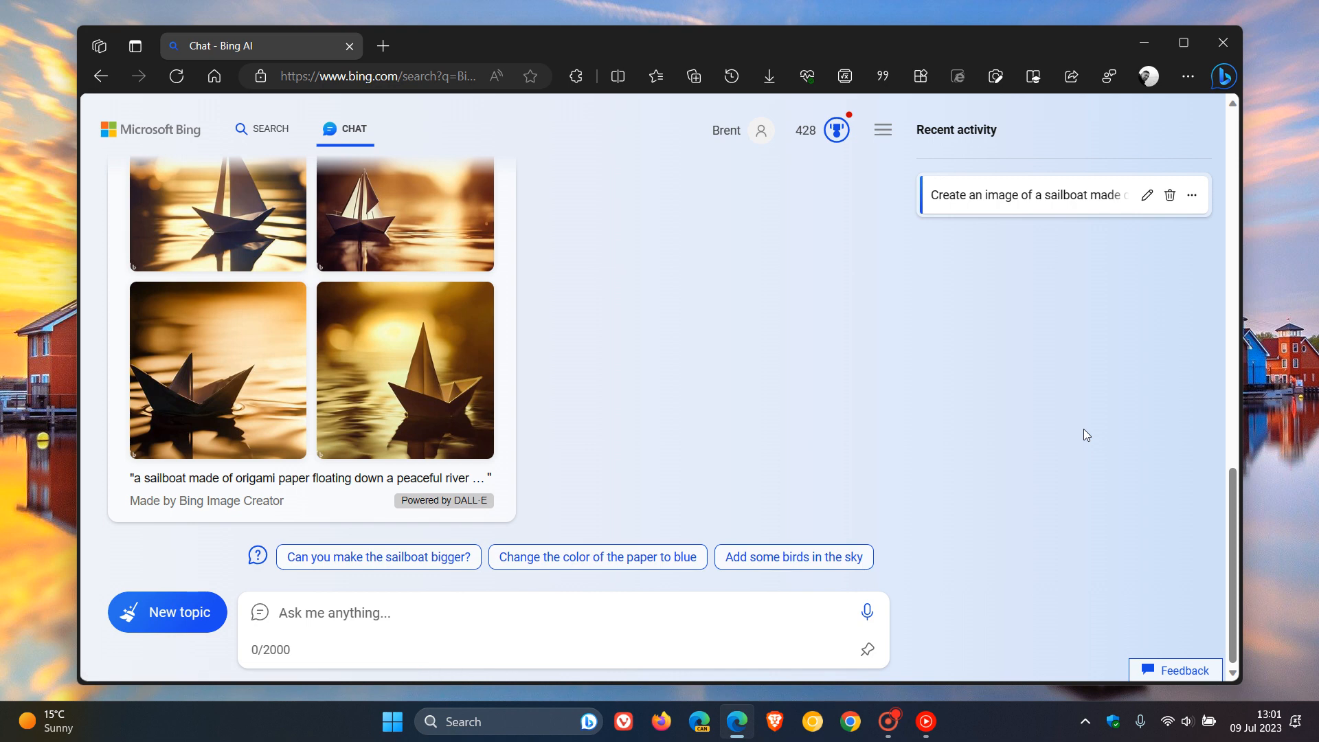
mouse_move(743, 356)
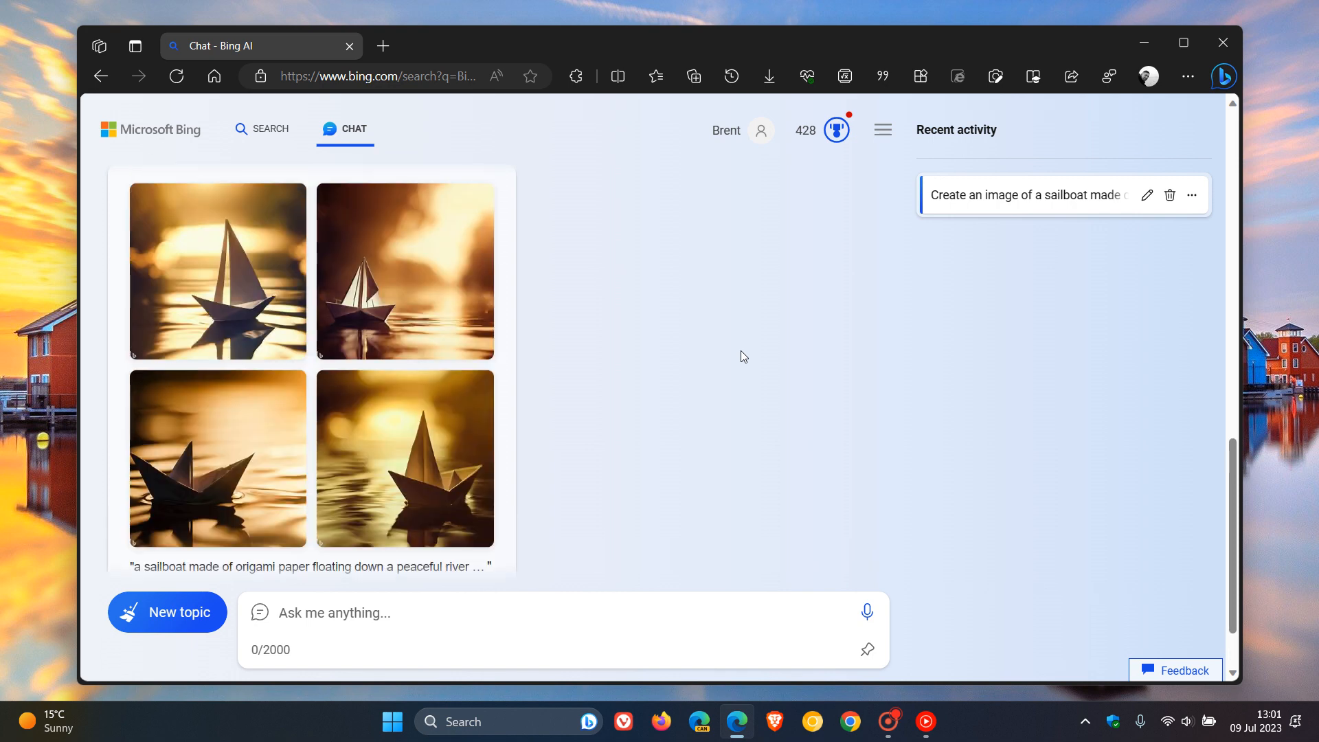
mouse_move(716, 331)
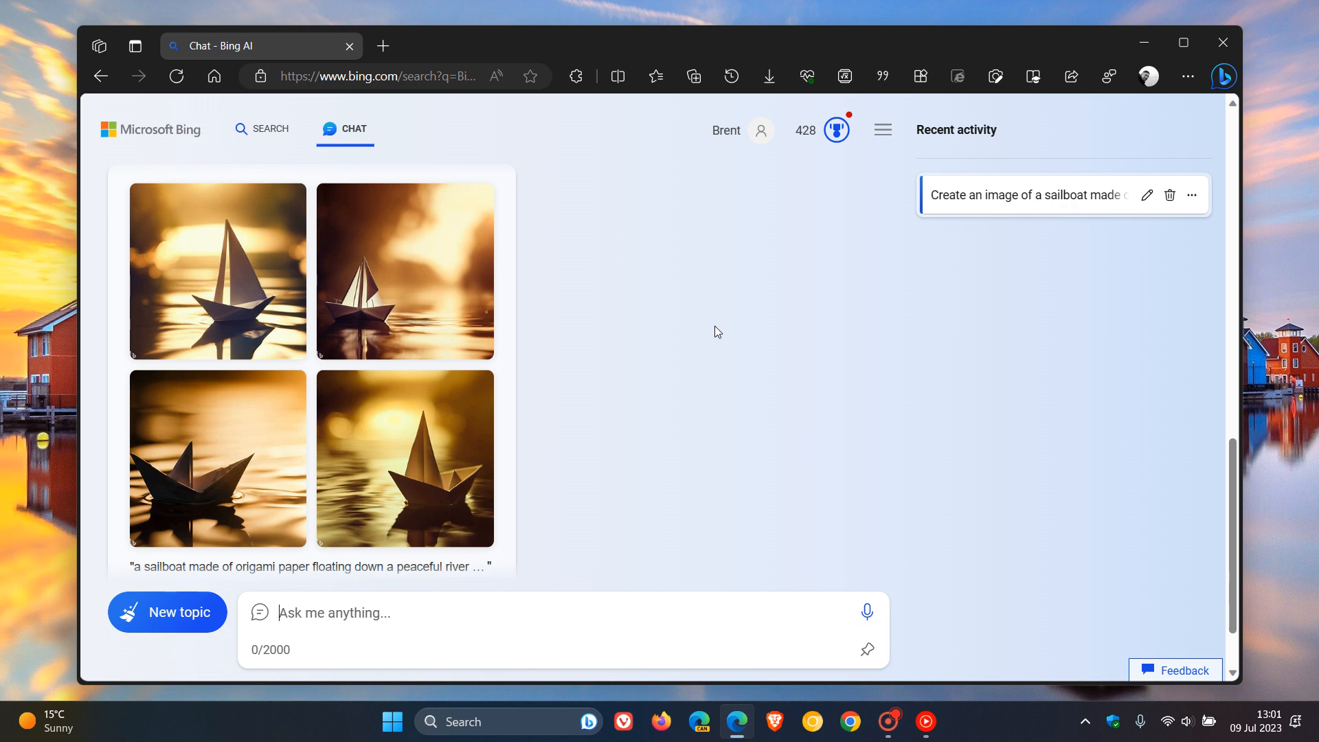
mouse_move(768, 314)
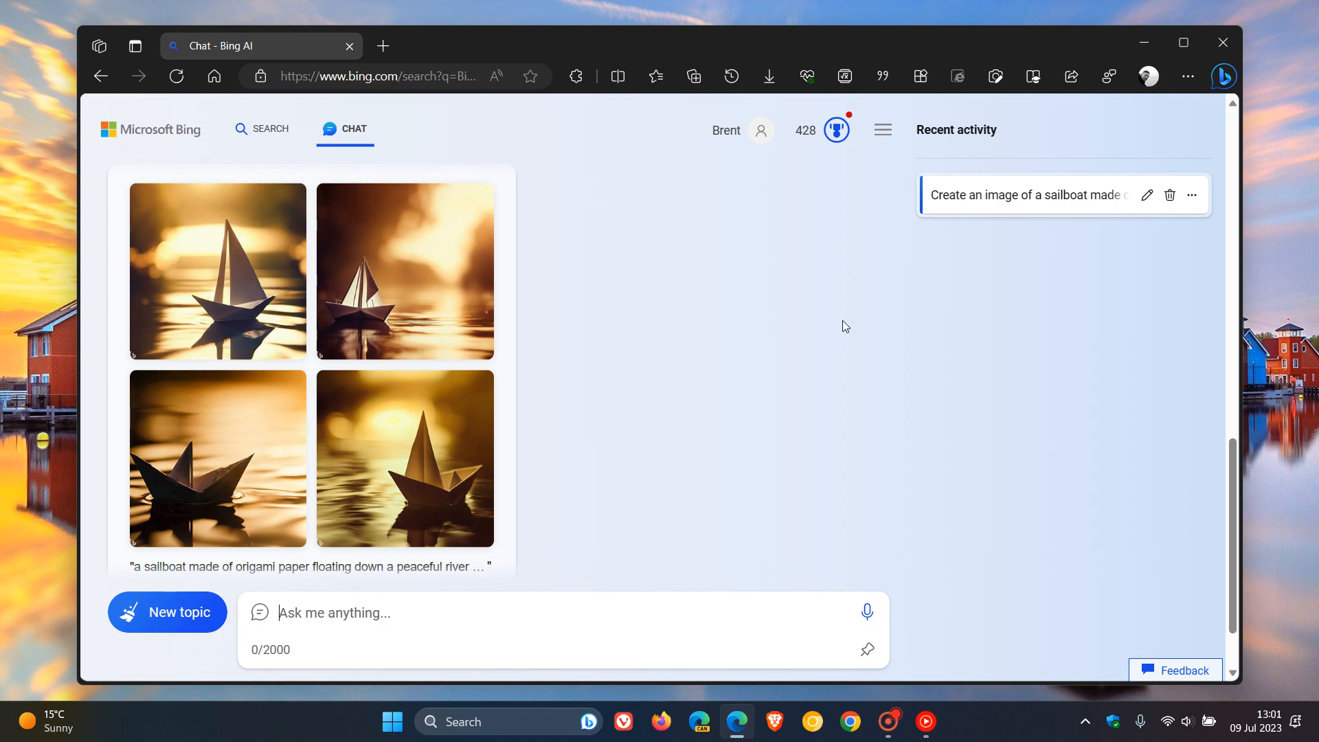
Step: Start a new topic, keeping the sailboat chat in recent activity
left_click(167, 611)
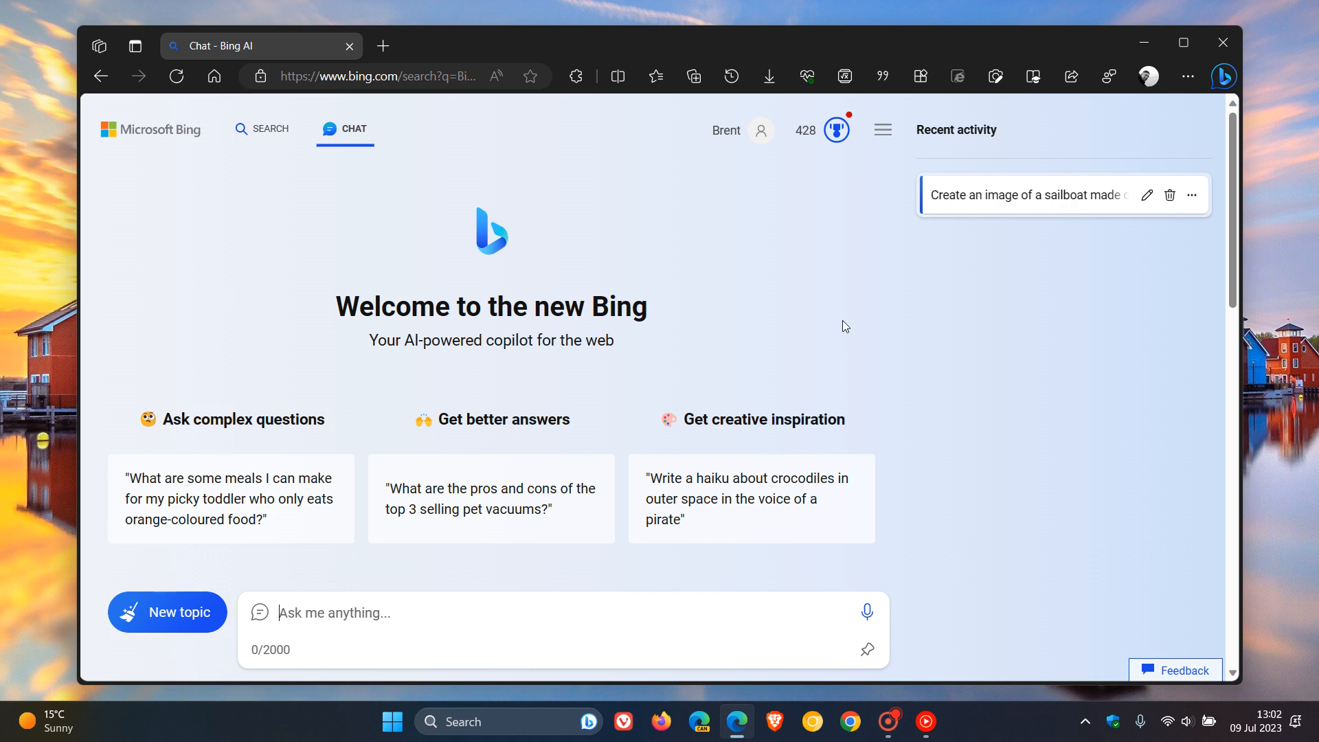
mouse_move(962, 313)
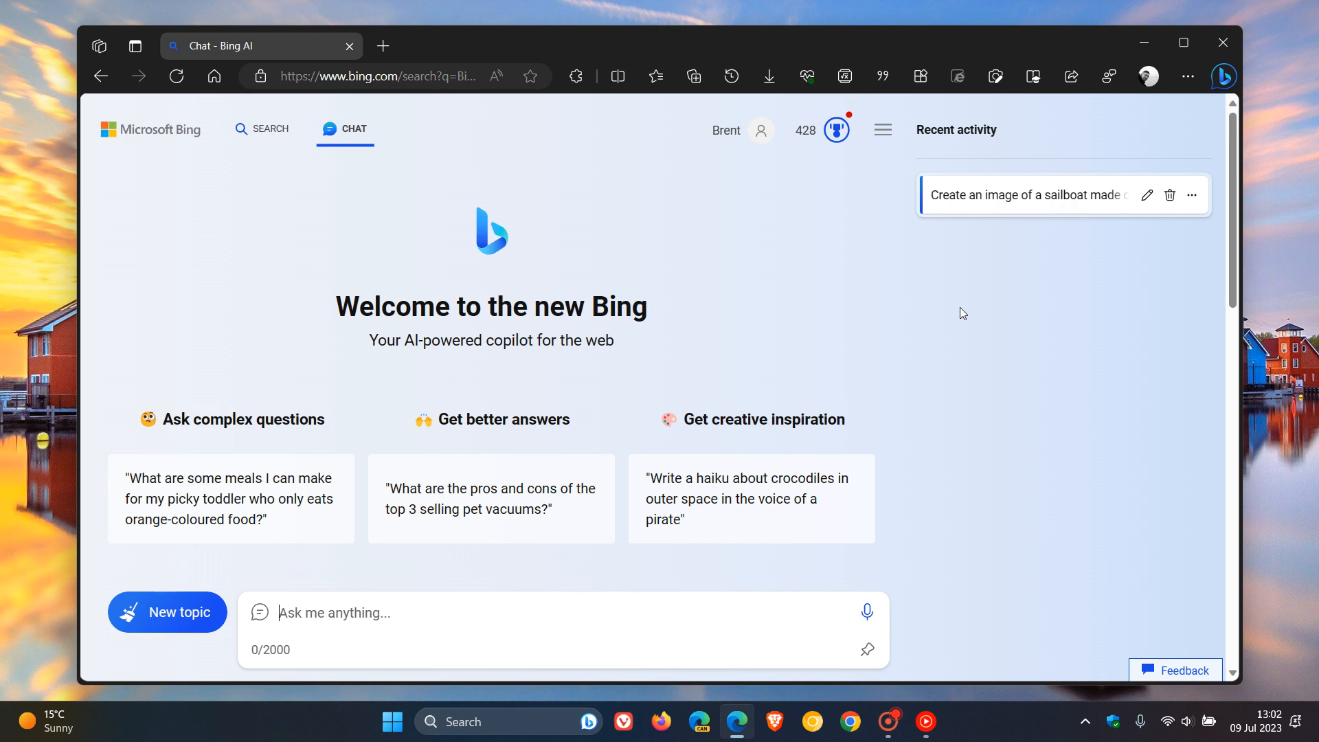
mouse_move(360, 247)
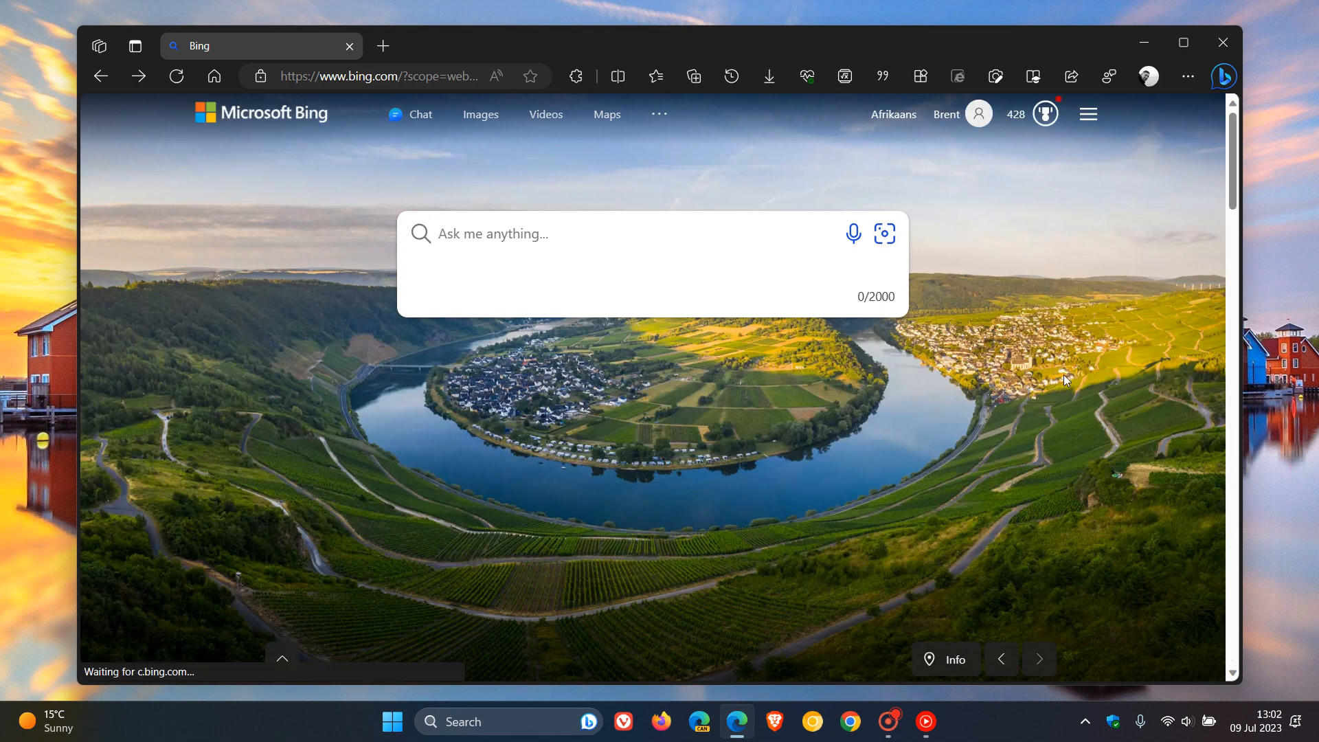
mouse_move(1005, 400)
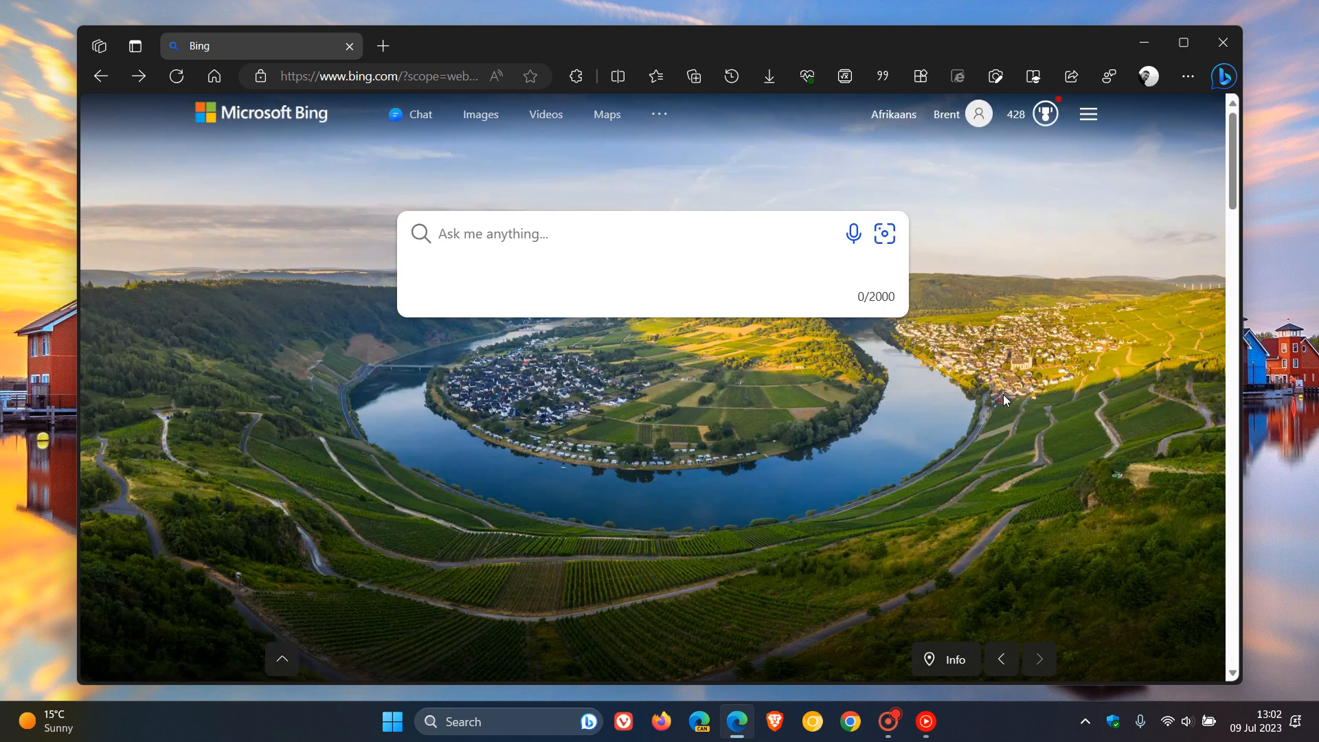
mouse_move(697, 158)
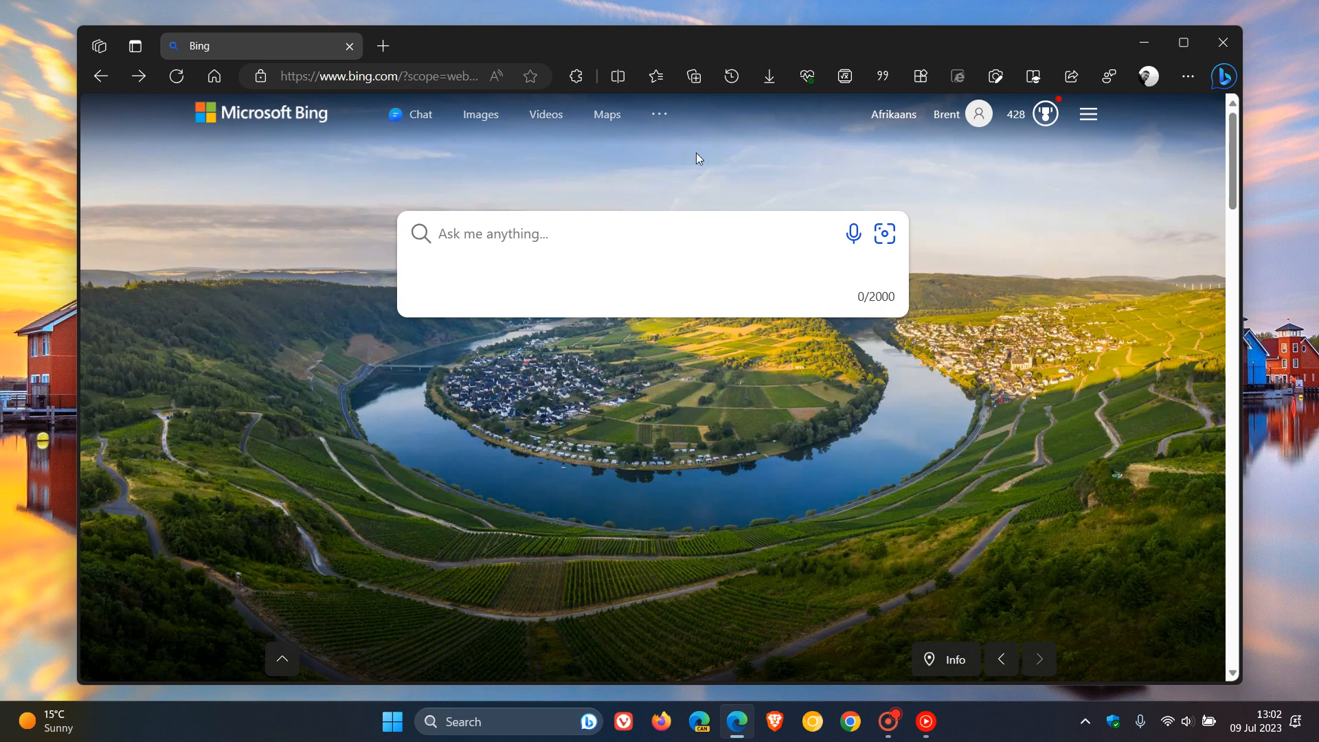